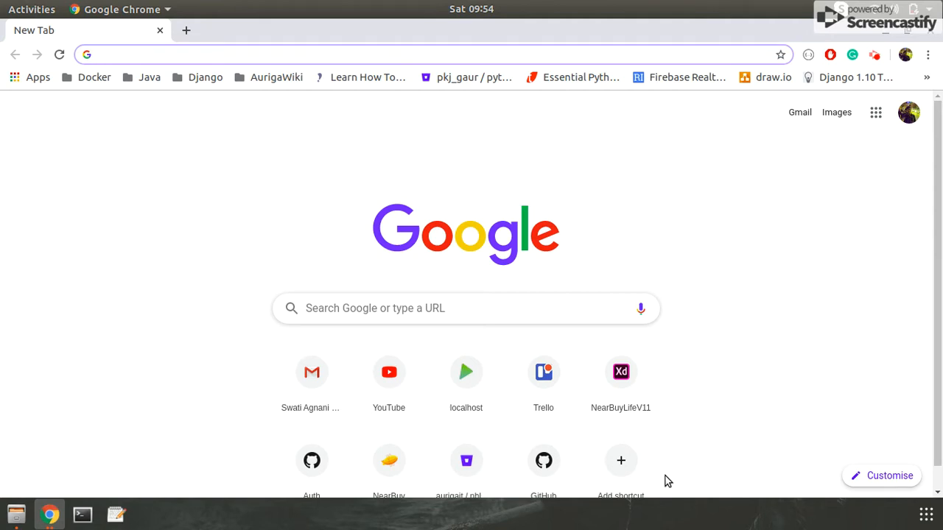
mouse_move(373, 308)
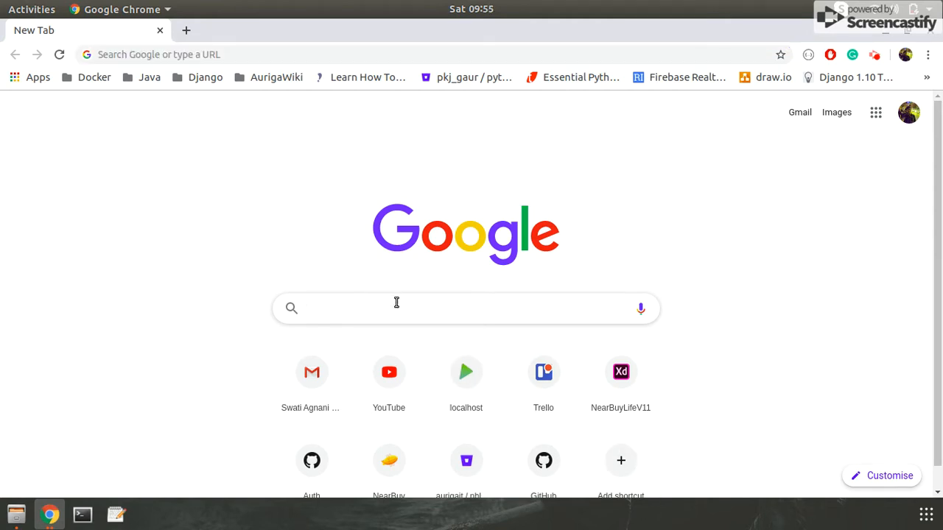
Step: Search Google for 'play framework'
text(play framework)
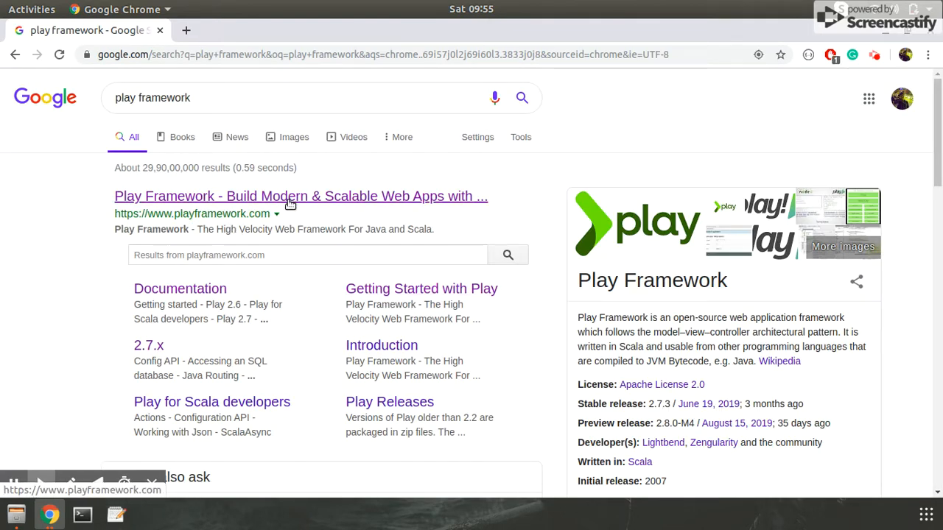
Step: Open playframework.com from the results and scroll to its Java and Scala introduction
click(301, 196)
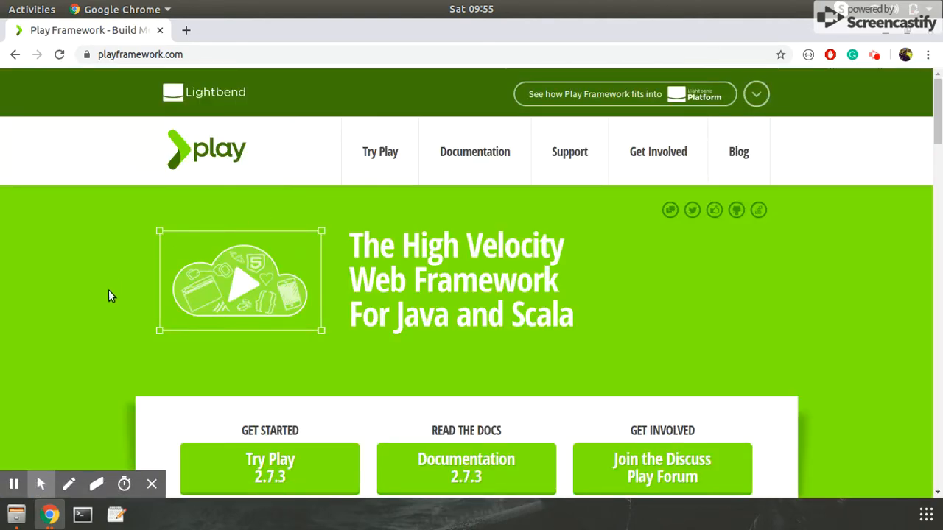
scroll(down, 3)
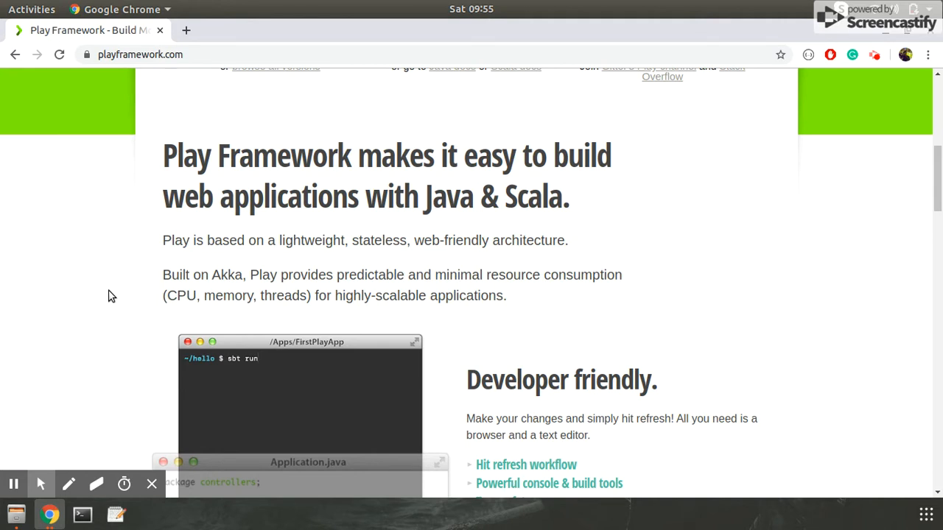
scroll(down, 3)
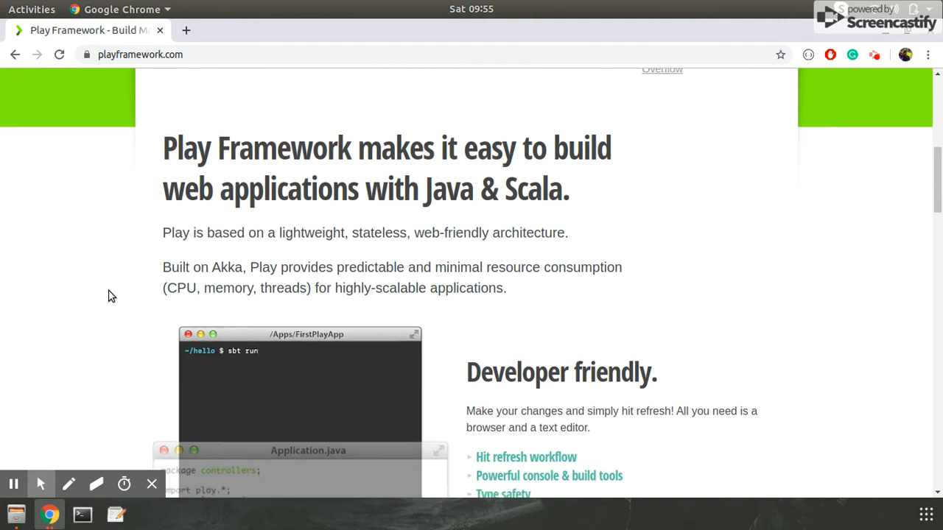
scroll(down, 3)
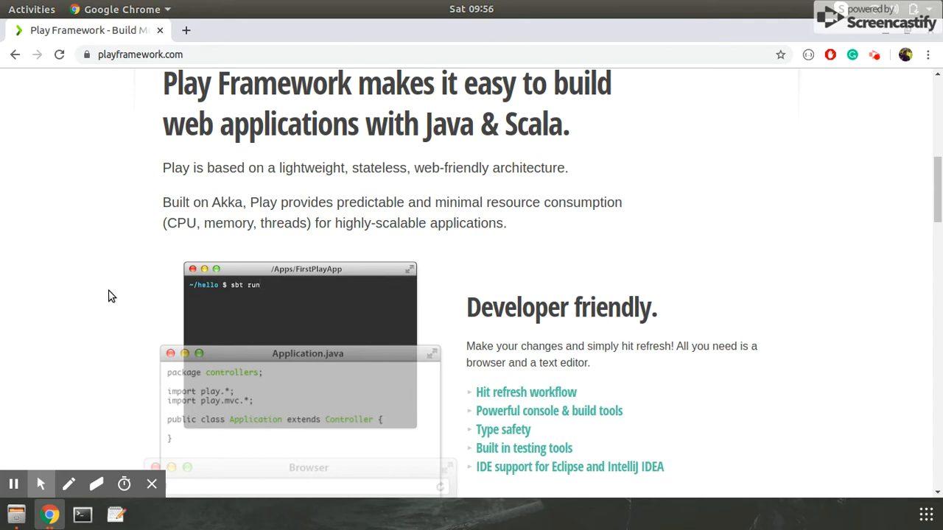
Step: Highlight 'minimal resource consumption' in the introduction, then scroll toward 'Scale predictably'
scroll(down, 3)
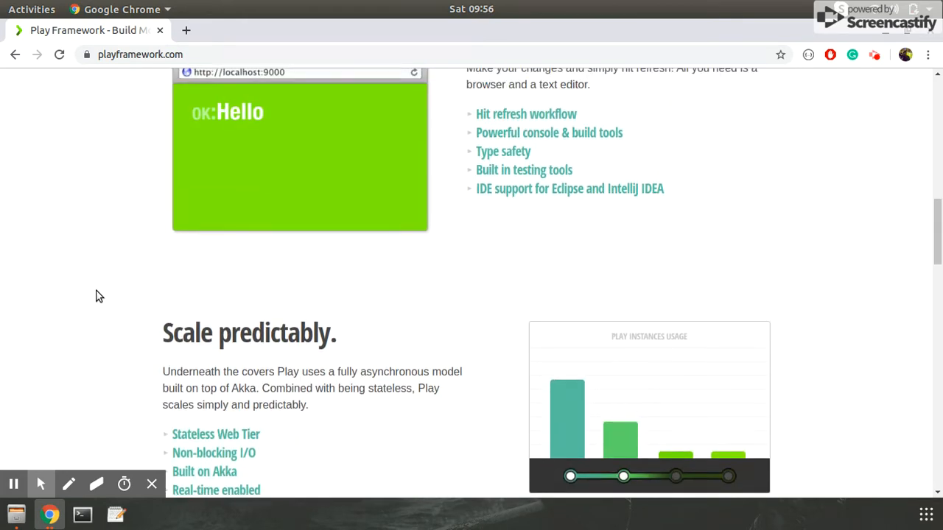
scroll(up, 3)
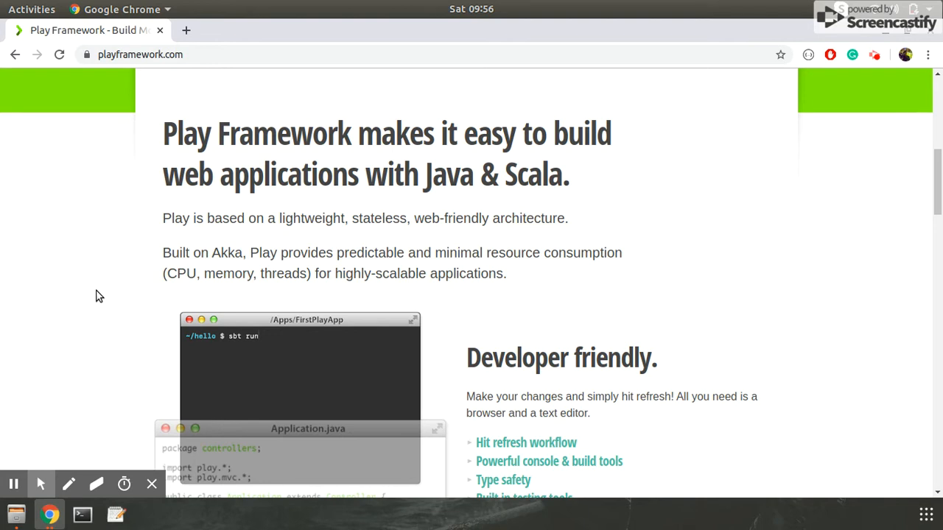
scroll(down, 3)
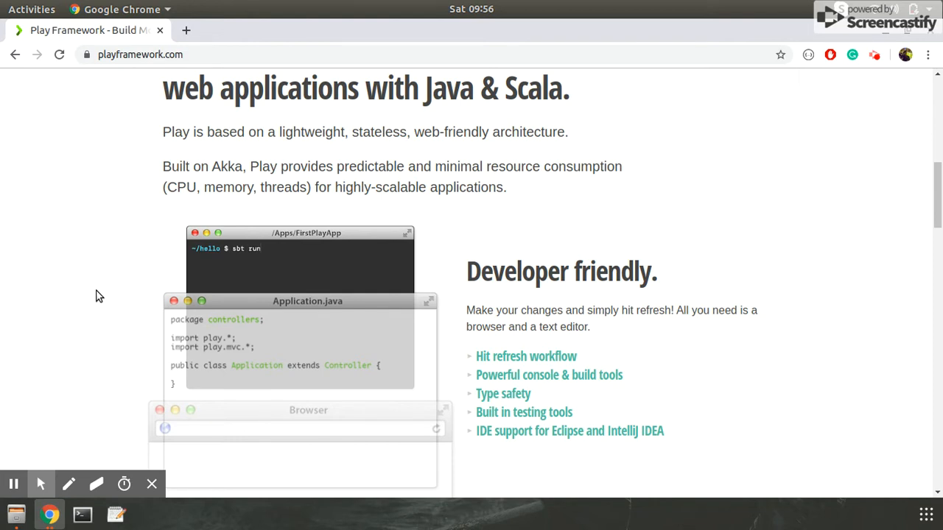
mouse_move(629, 177)
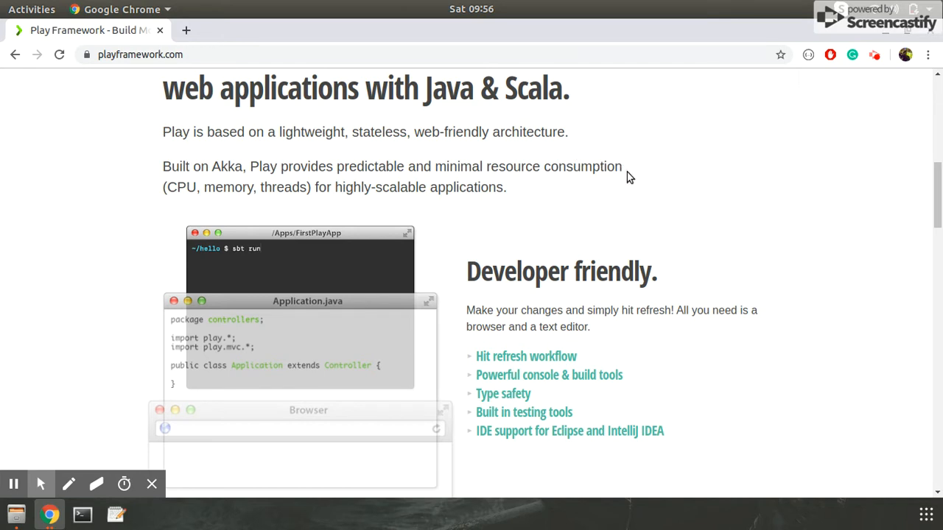
drag(439, 166, 621, 166)
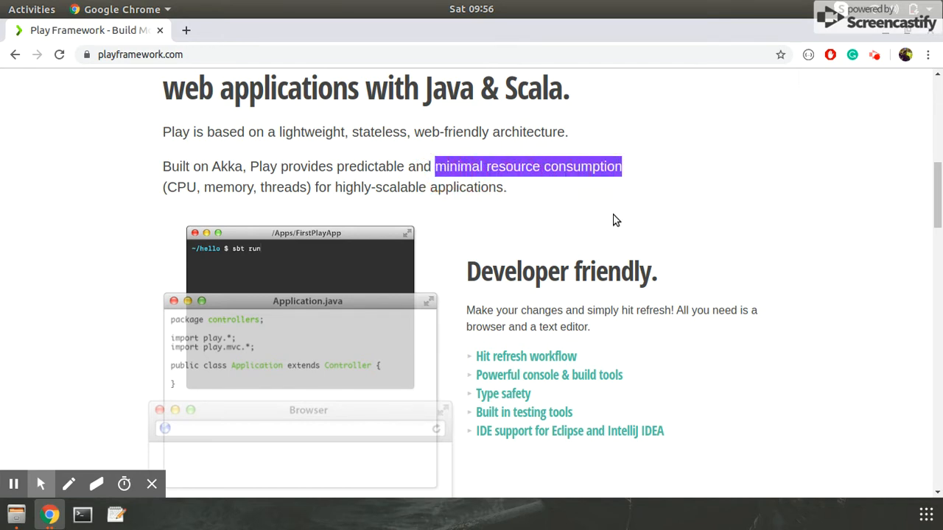
scroll(down, 3)
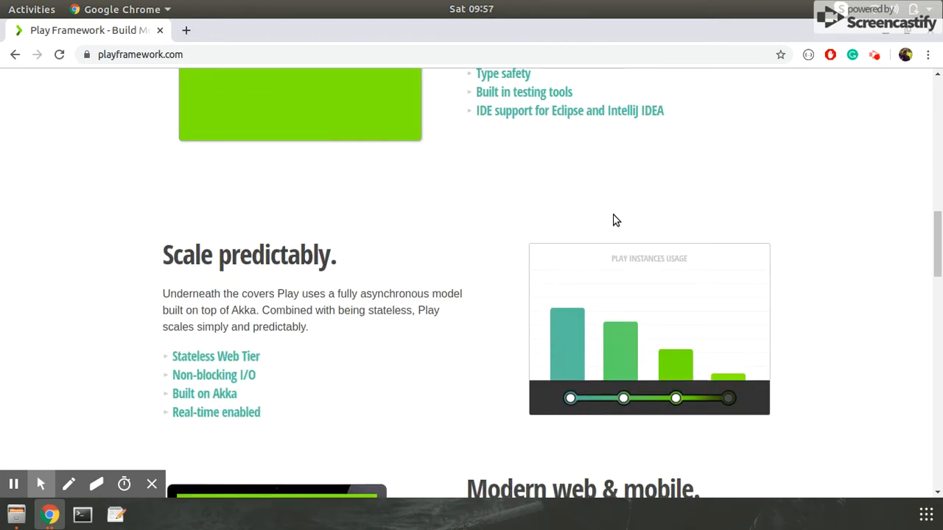
scroll(down, 3)
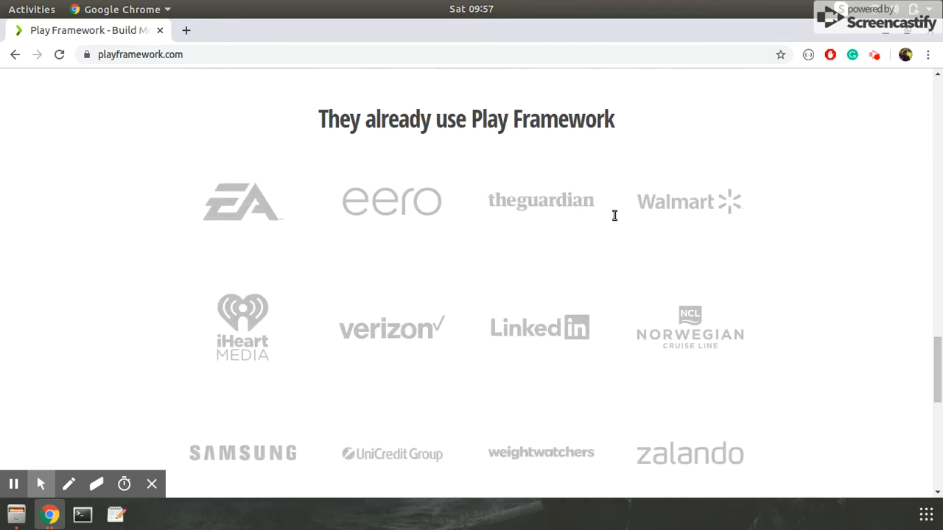
mouse_move(681, 235)
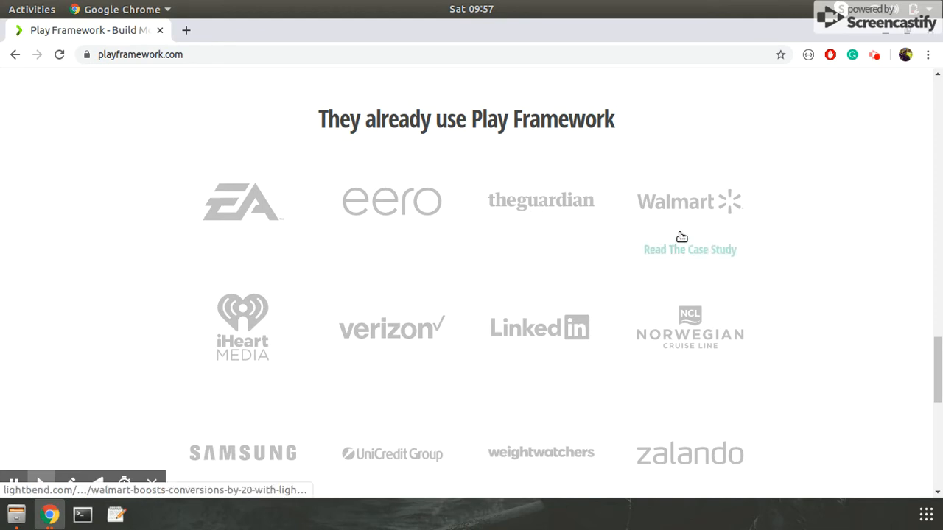
mouse_move(379, 237)
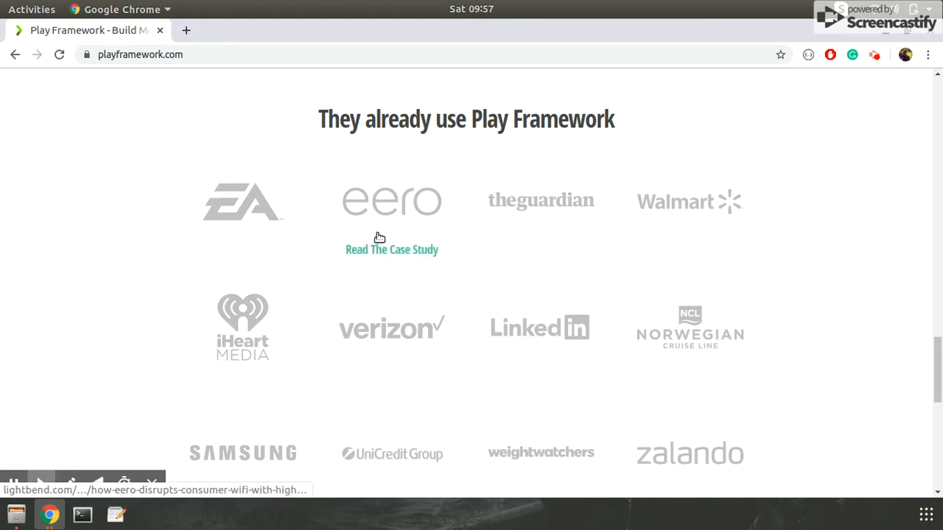
scroll(down, 3)
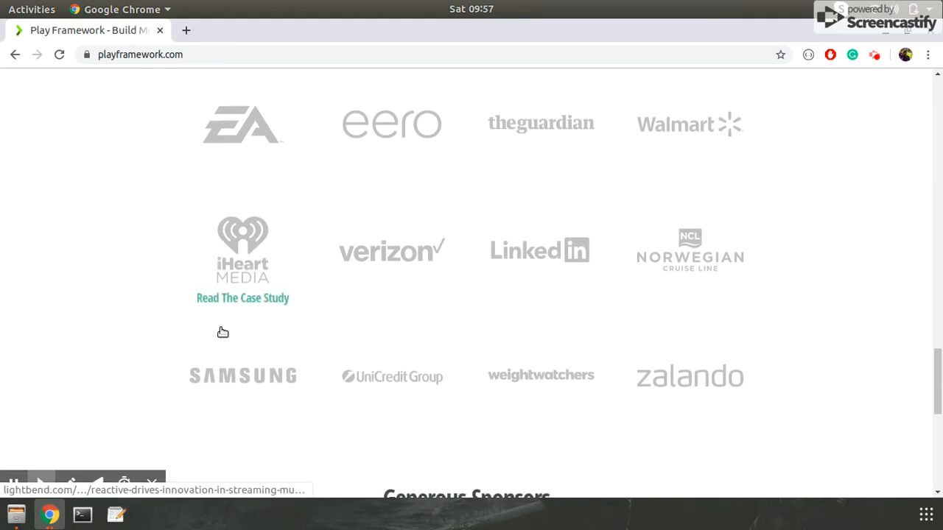
scroll(down, 3)
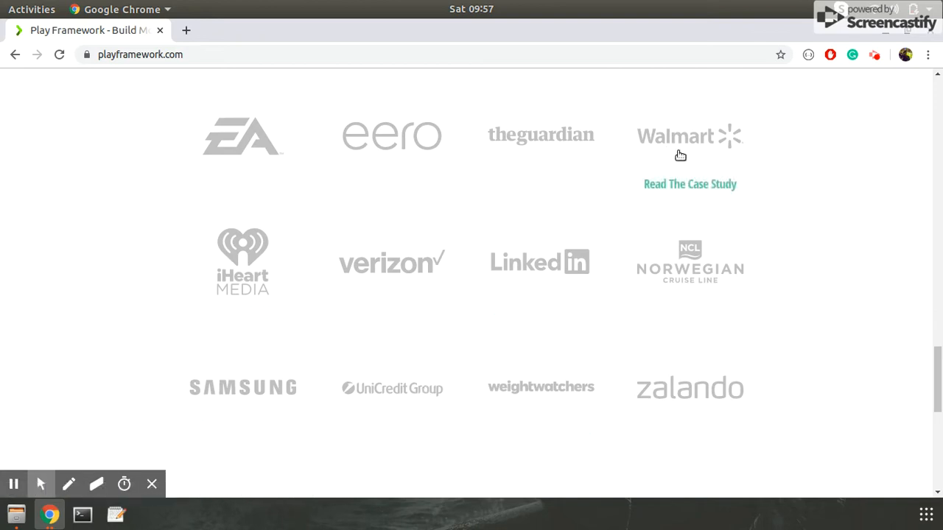
mouse_move(689, 184)
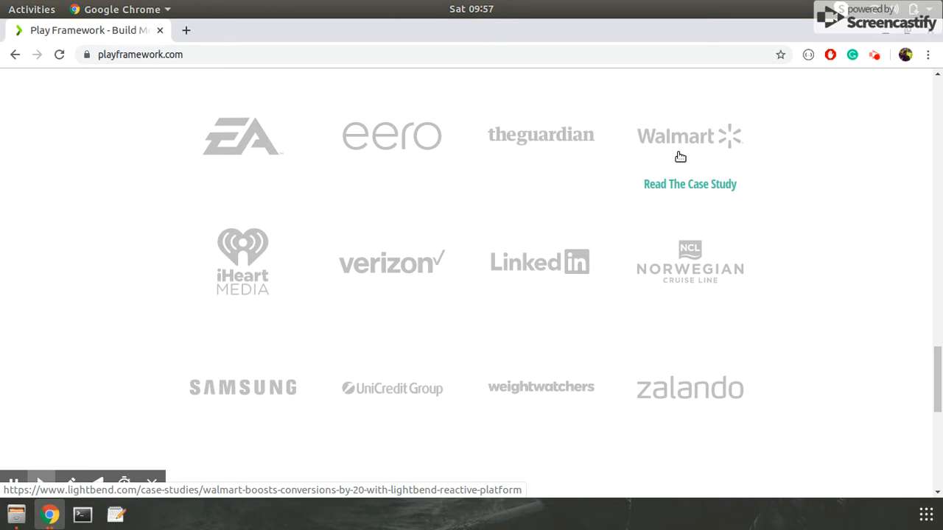
mouse_move(94, 340)
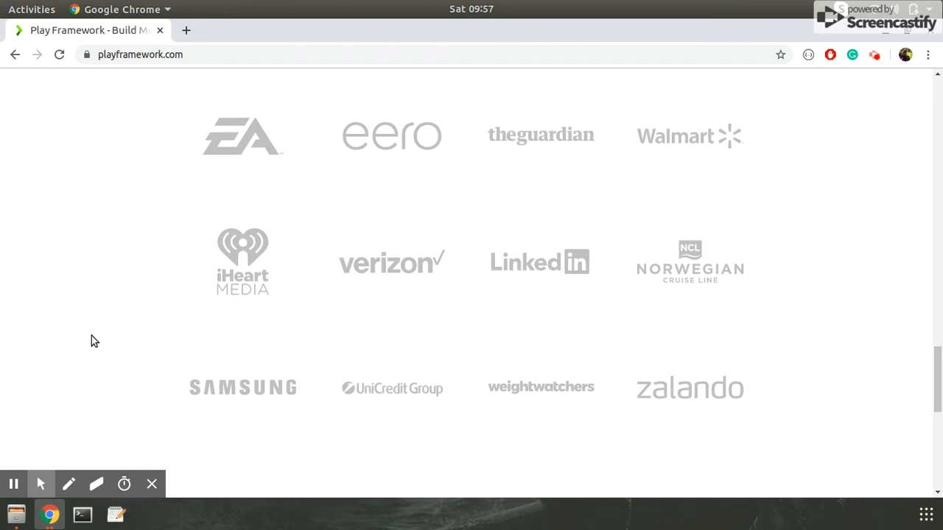
scroll(down, 3)
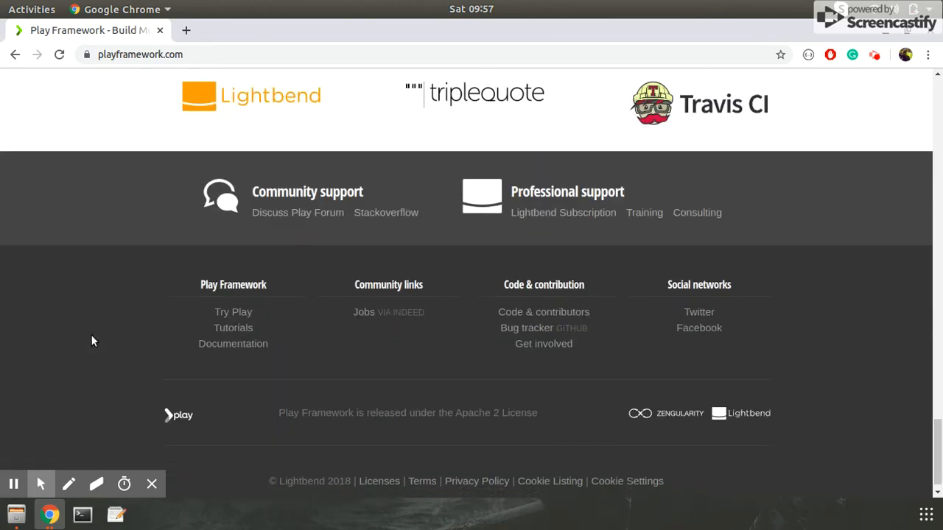
scroll(up, 3)
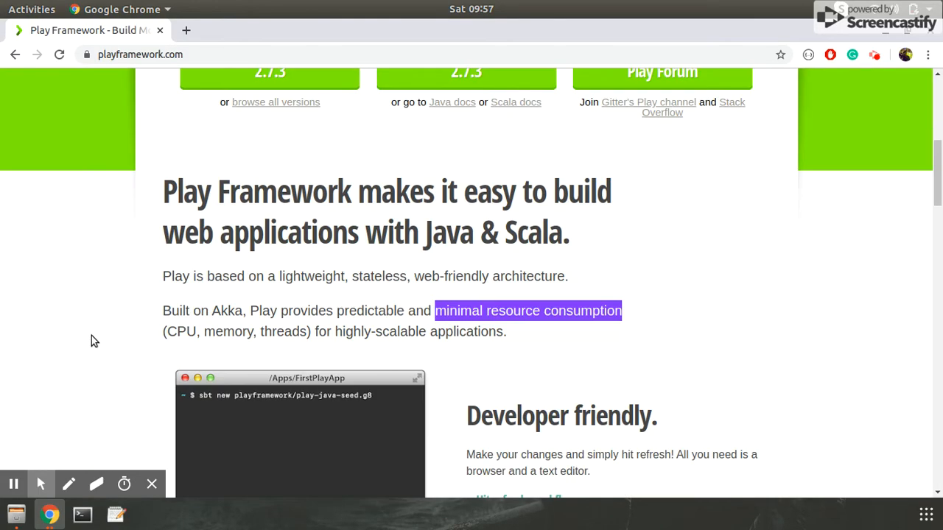
scroll(down, 3)
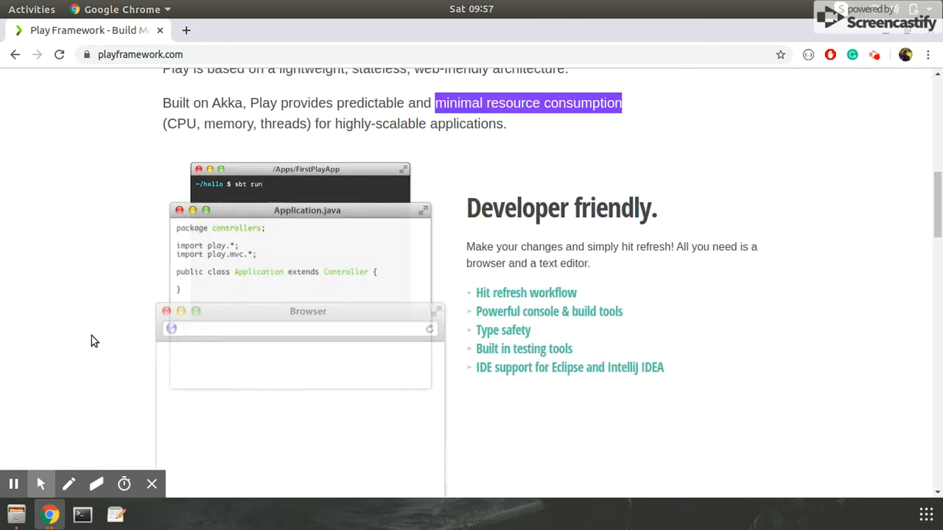
scroll(down, 3)
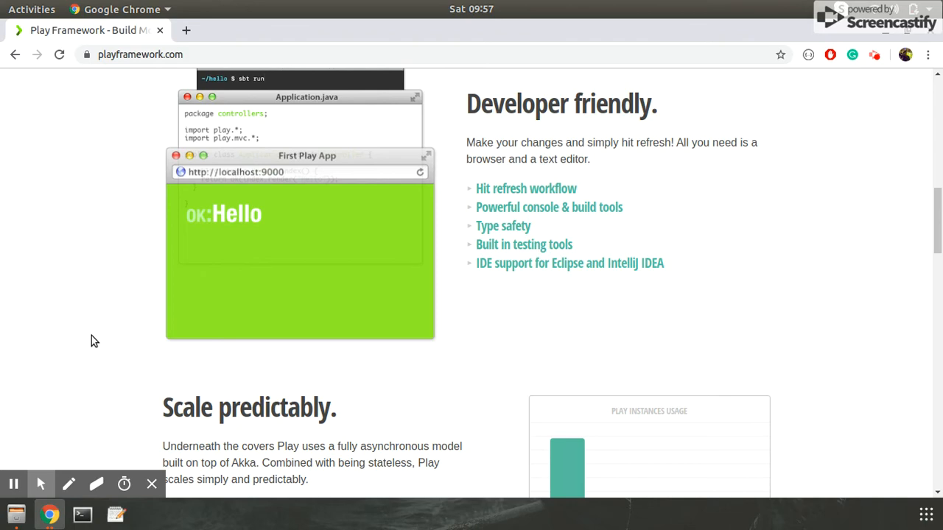
scroll(up, 3)
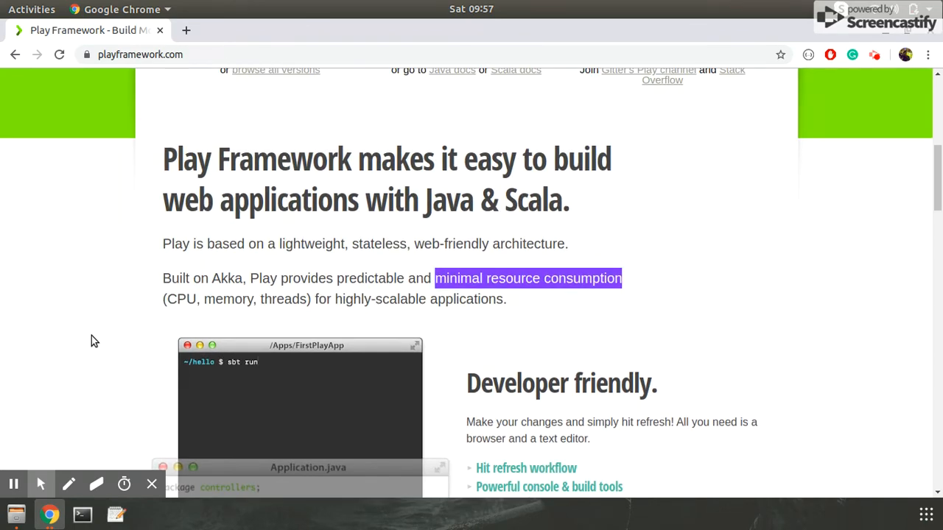
scroll(up, 3)
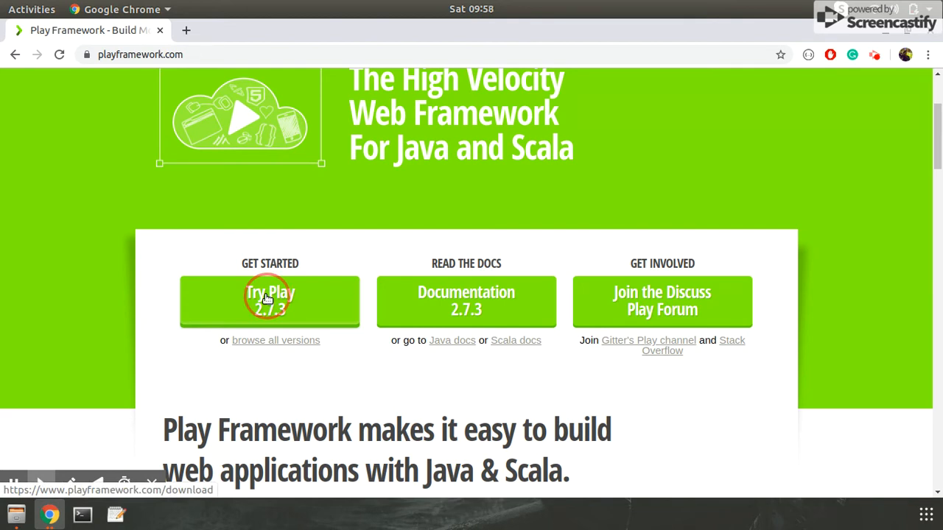
click(269, 300)
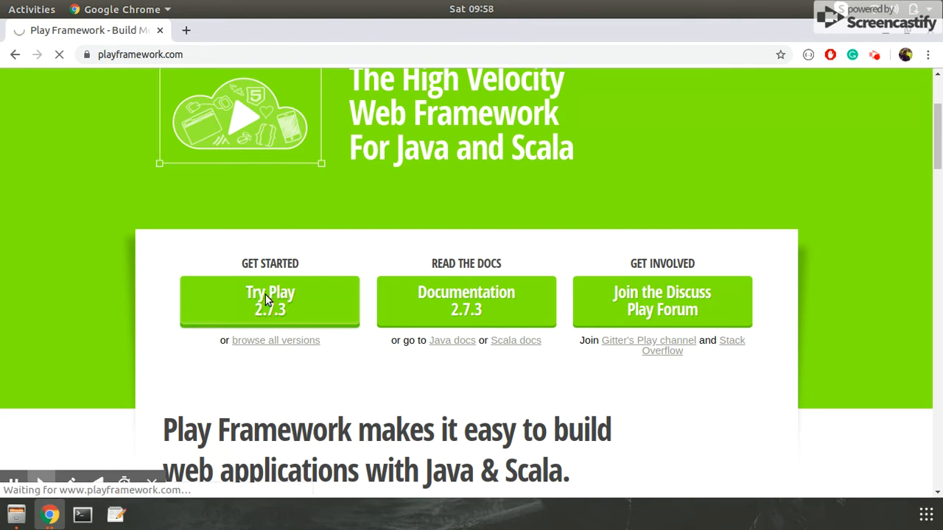
Step: Open Try Play 2.7.3, then the Play Requirements link under Documentation
click(270, 300)
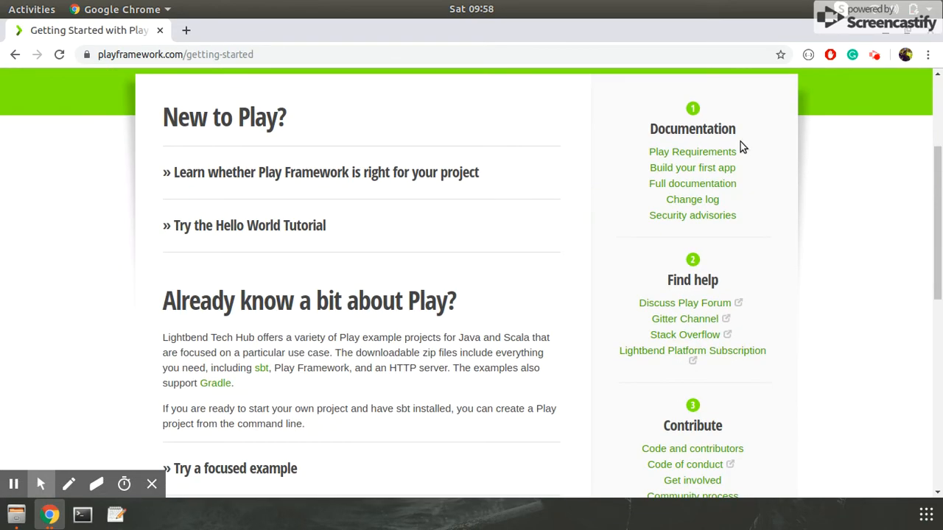
click(692, 152)
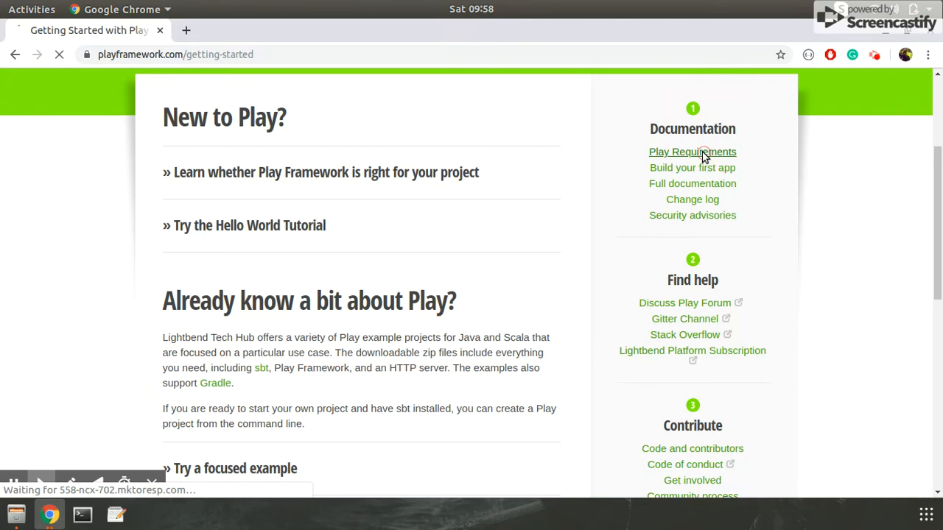
click(692, 152)
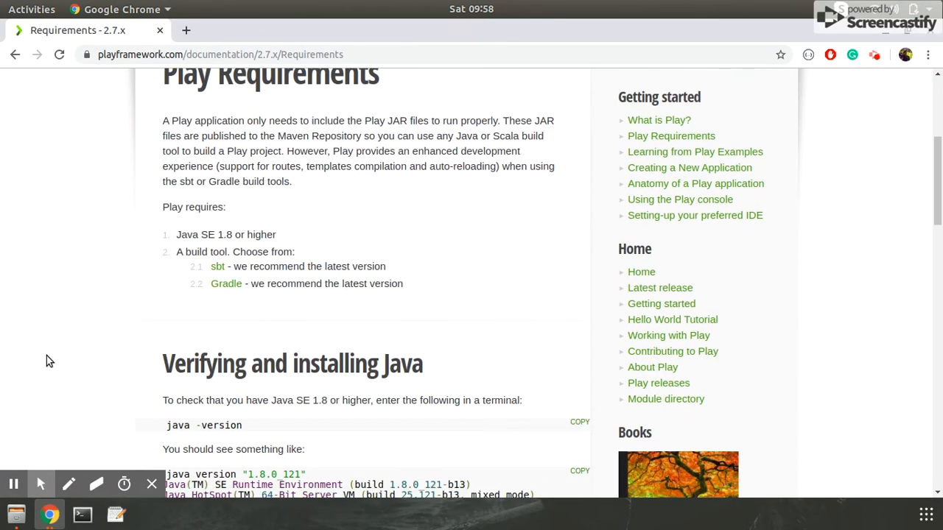
Step: Scroll up to view the Requirements heading, Java SE 1.8 requirement and java -version check
scroll(up, 3)
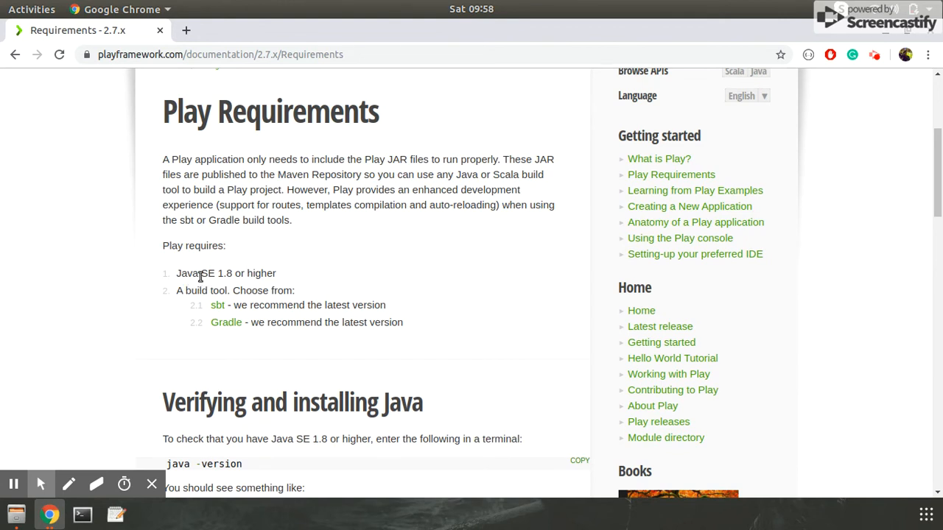
mouse_move(316, 270)
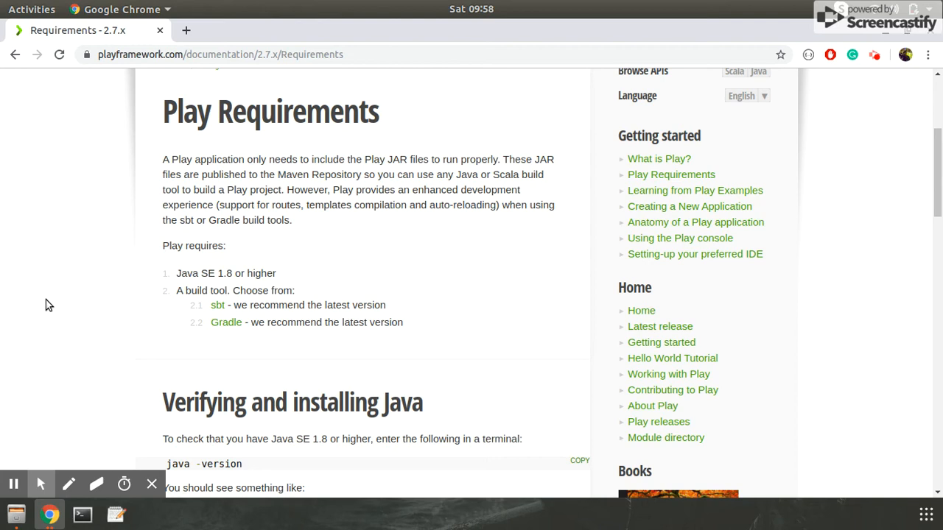
mouse_move(125, 302)
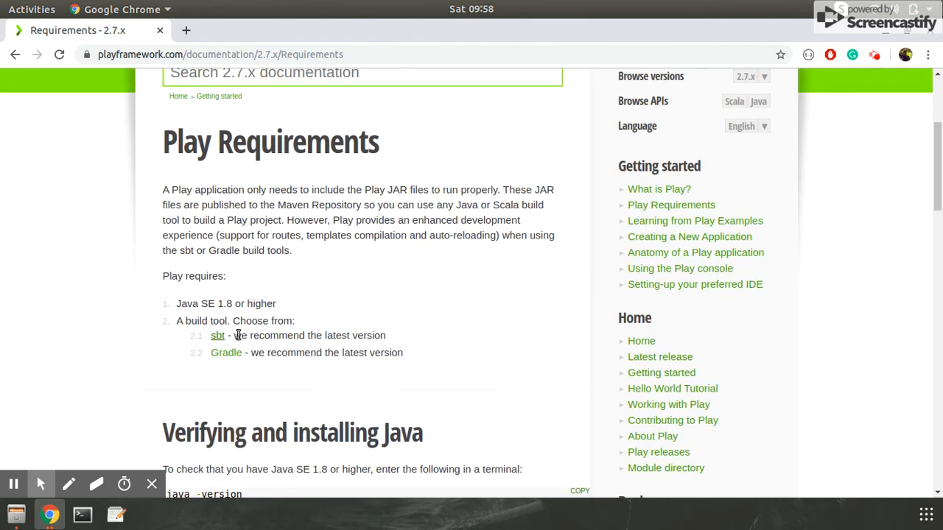
scroll(down, 3)
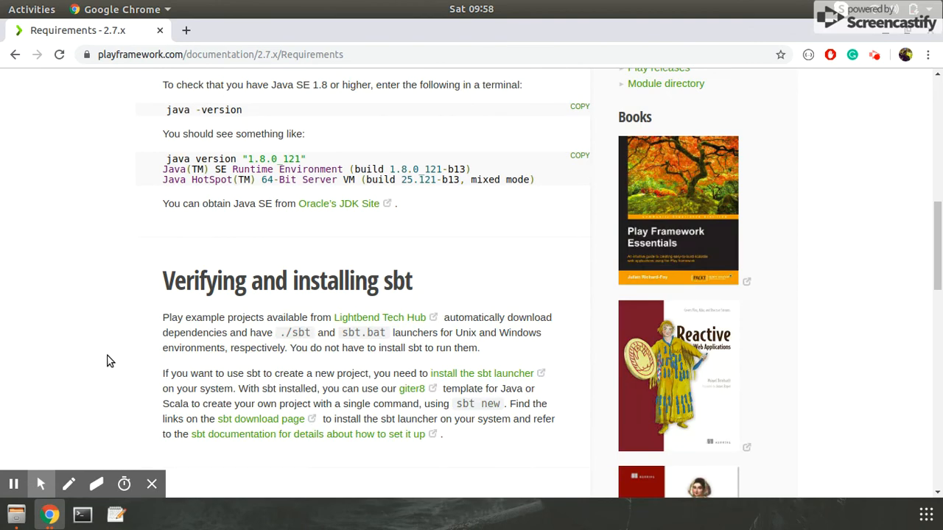
scroll(down, 3)
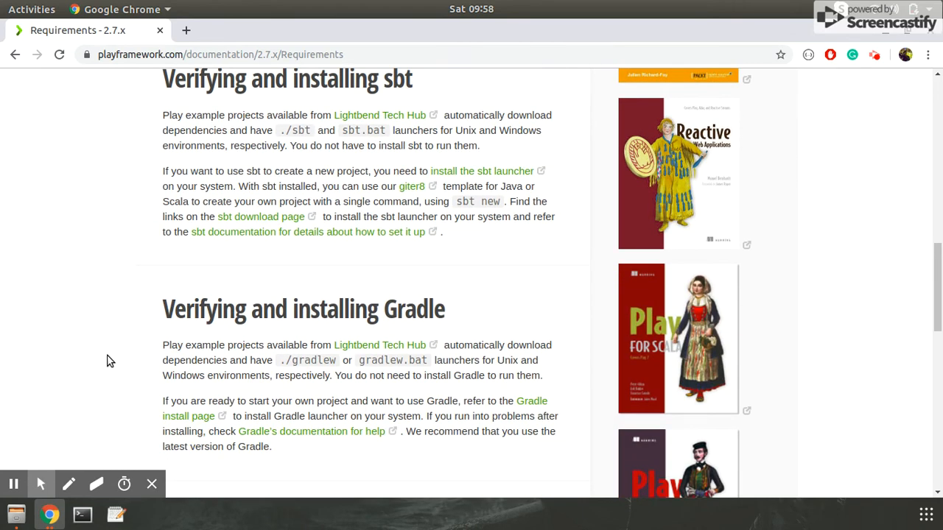
scroll(up, 3)
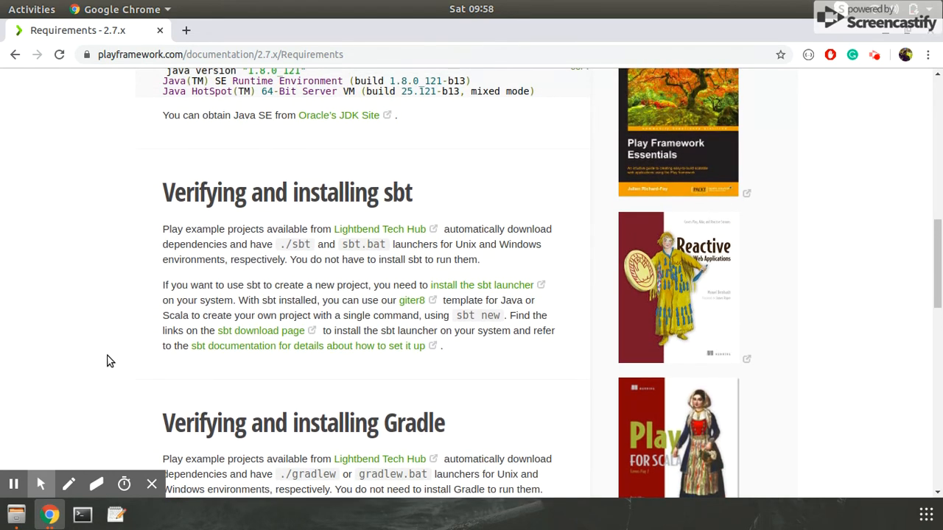
mouse_move(381, 219)
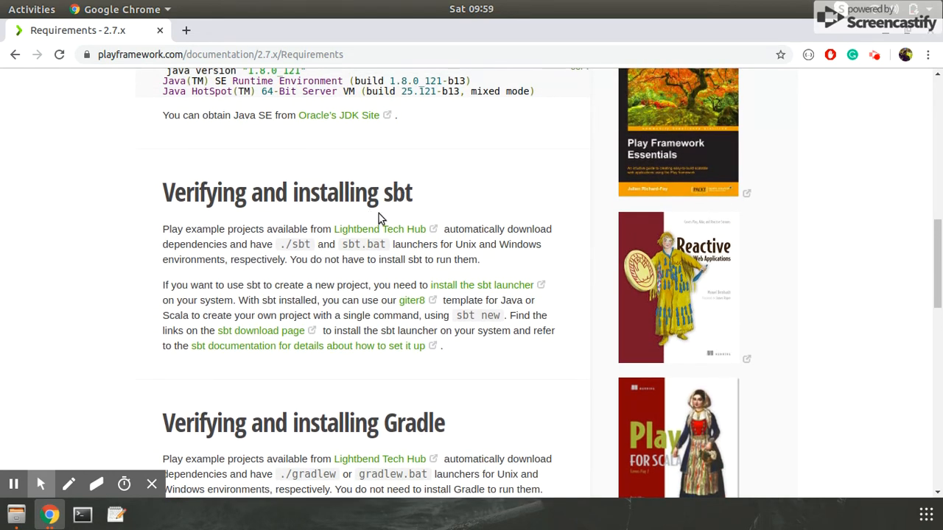
mouse_move(477, 285)
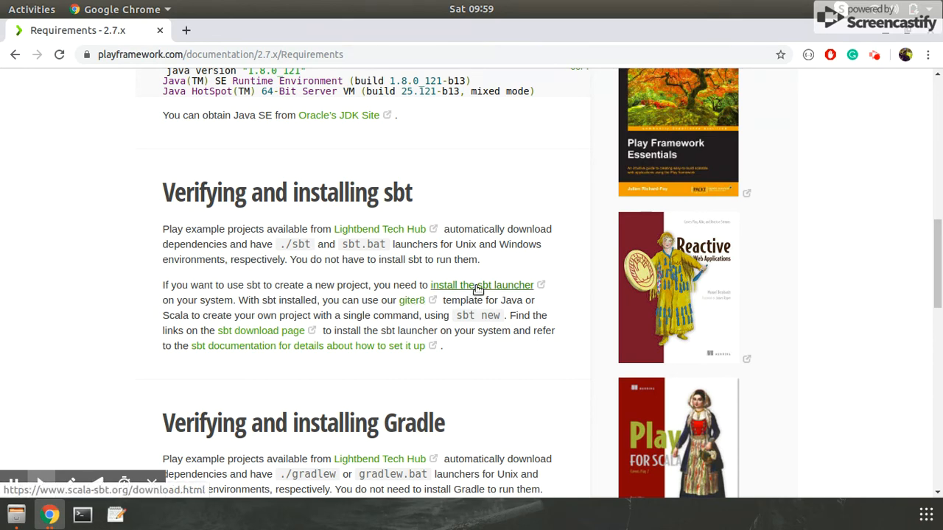
Step: Follow 'install the sbt launcher' and scroll the sbt Download page to the Linux (deb) commands
click(482, 285)
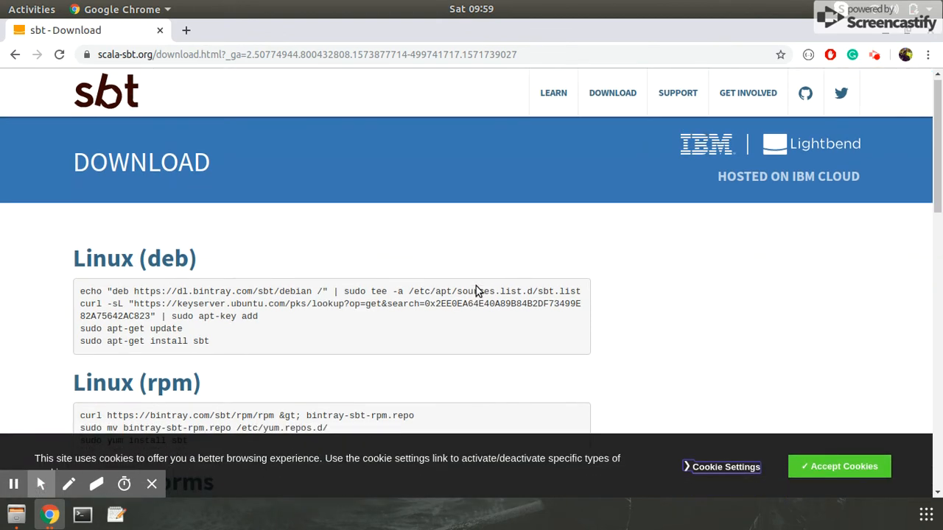
mouse_move(212, 352)
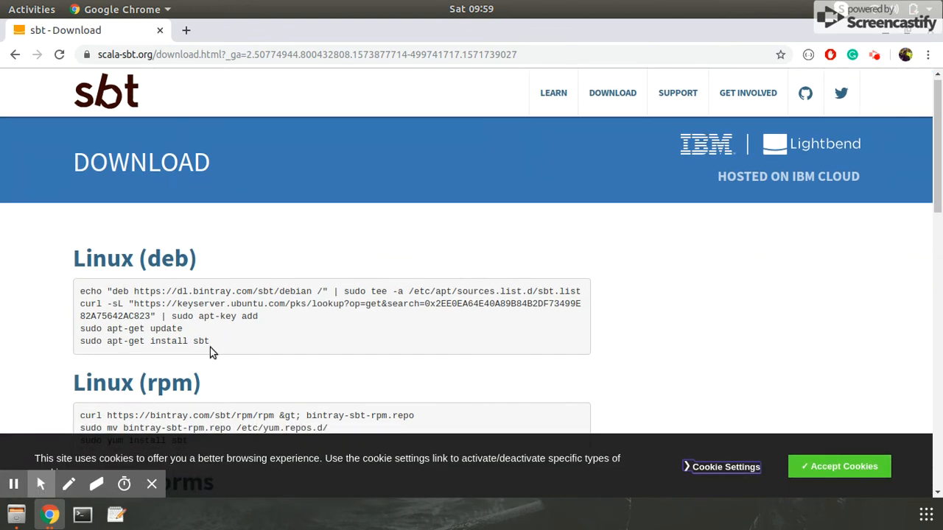
mouse_move(100, 320)
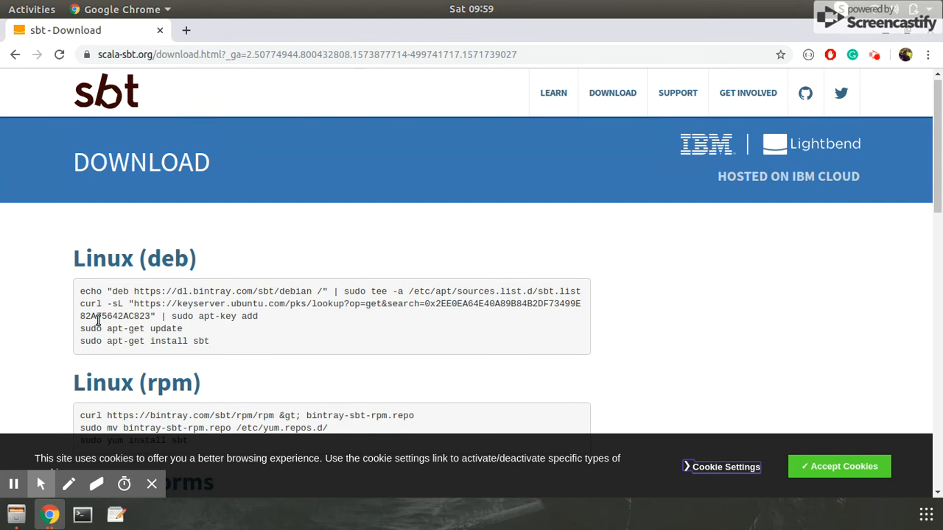
mouse_move(221, 341)
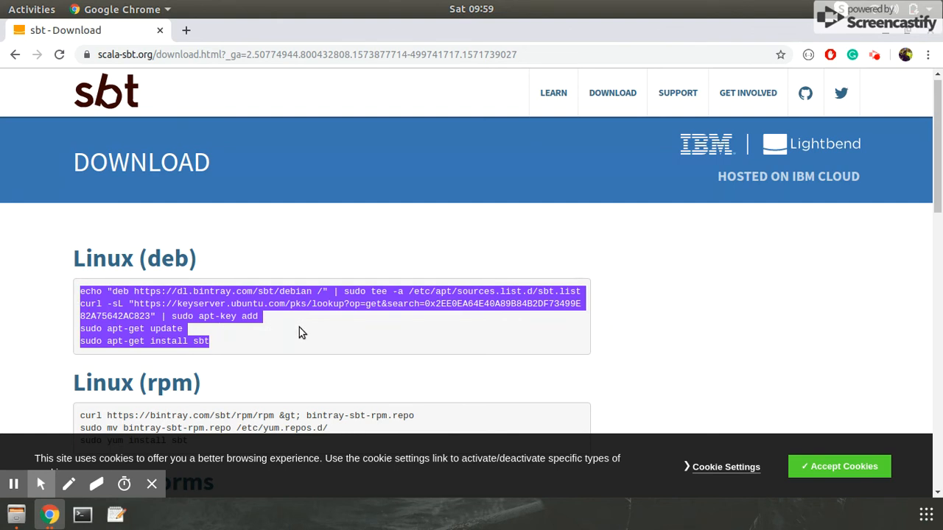
mouse_move(258, 269)
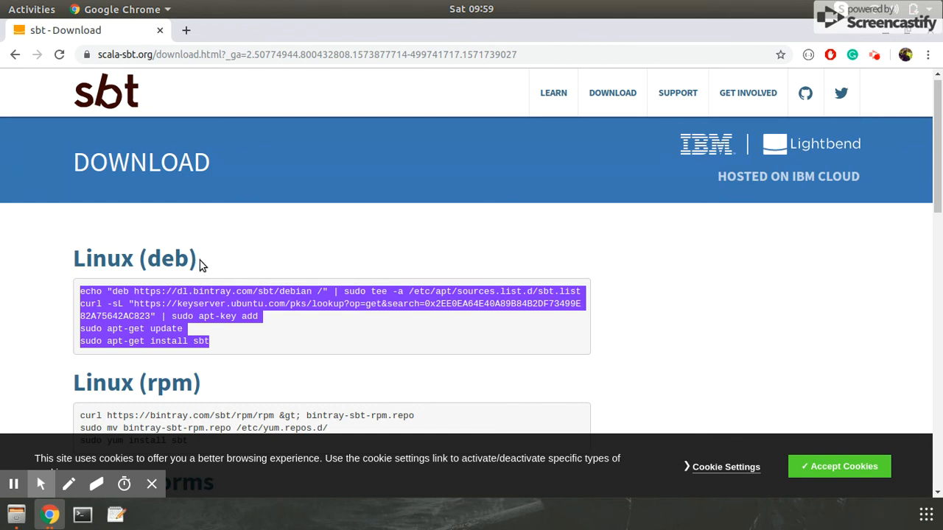
mouse_move(217, 271)
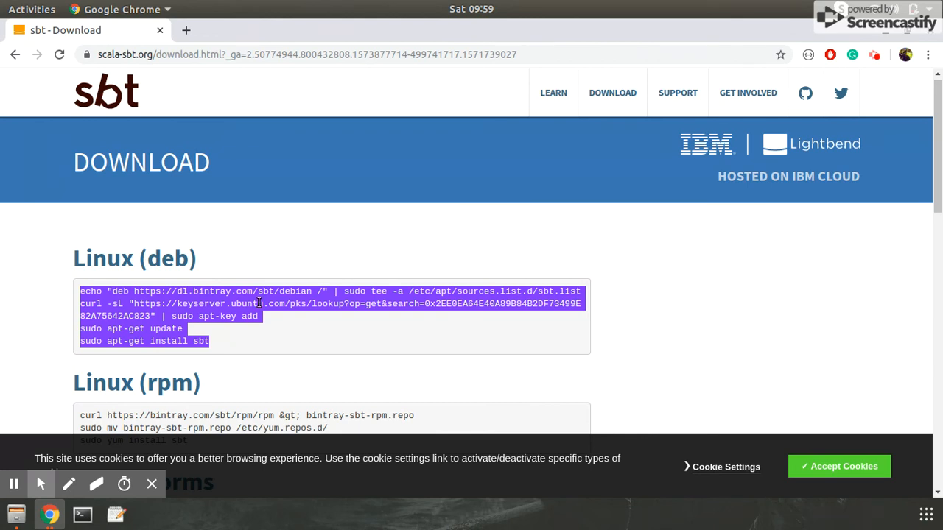
scroll(down, 3)
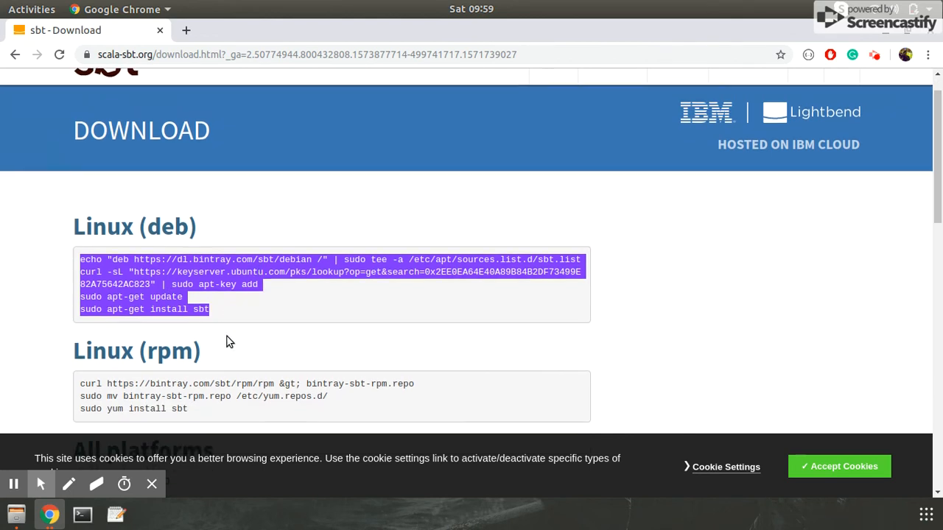
scroll(down, 3)
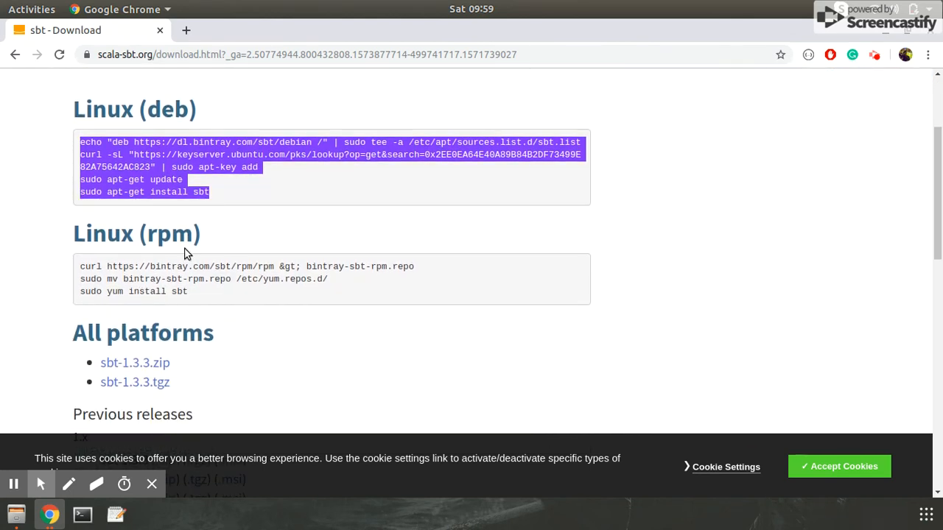
scroll(down, 3)
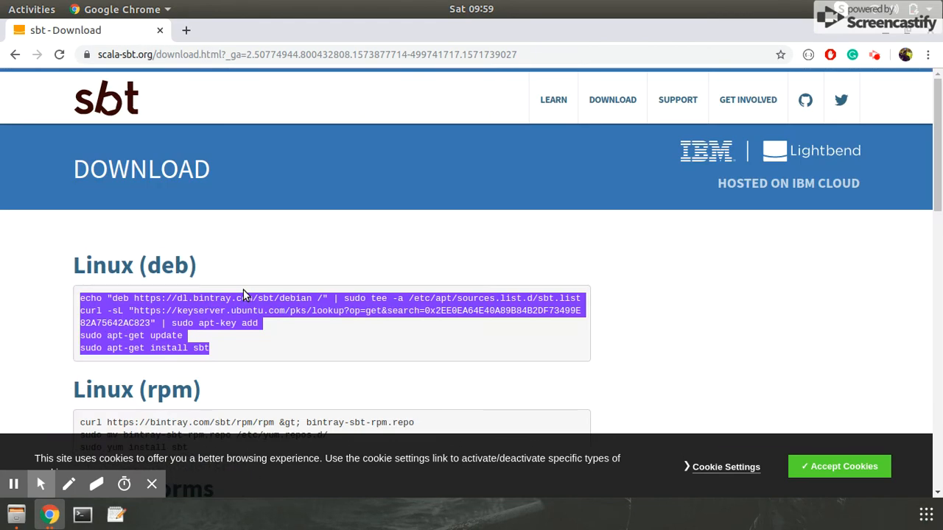
mouse_move(15, 55)
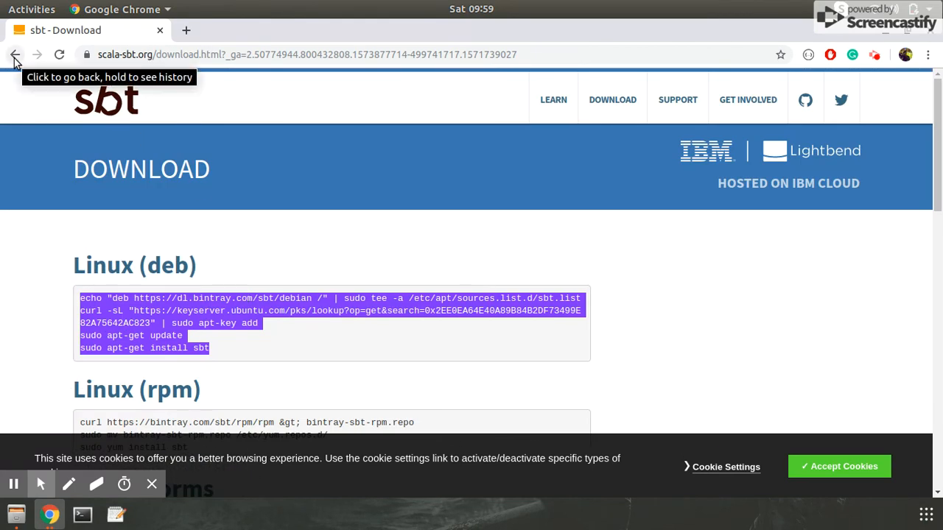
Step: Go back to Play Requirements and scroll to the Java SE 1.8 and sbt/Gradle list
click(15, 54)
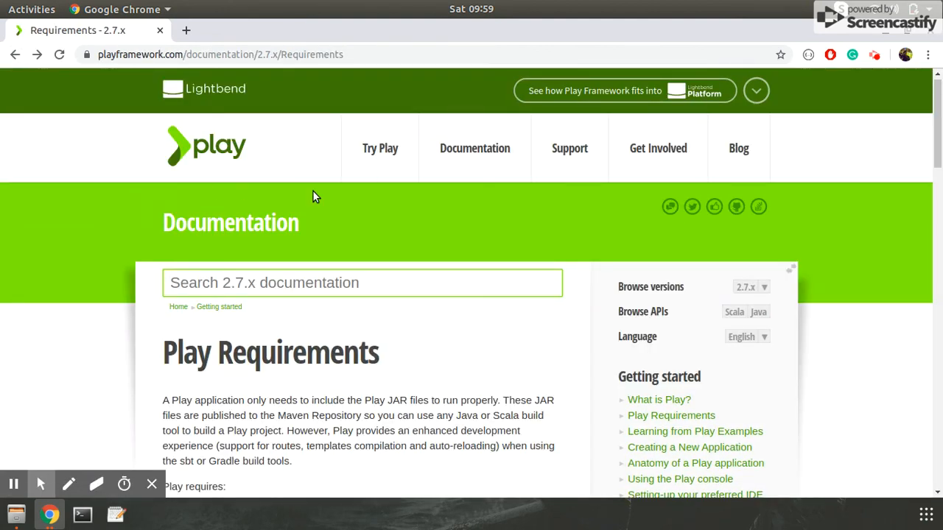
scroll(down, 3)
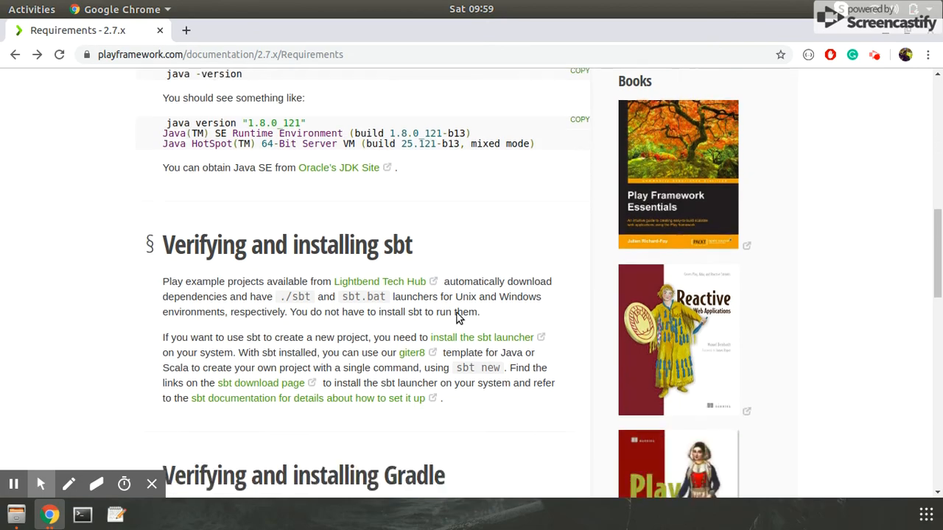
scroll(down, 3)
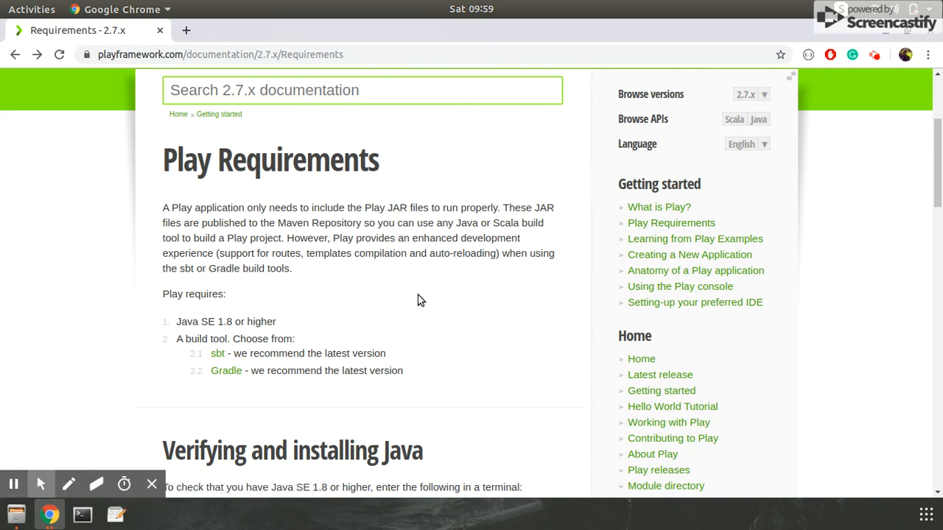
mouse_move(645, 165)
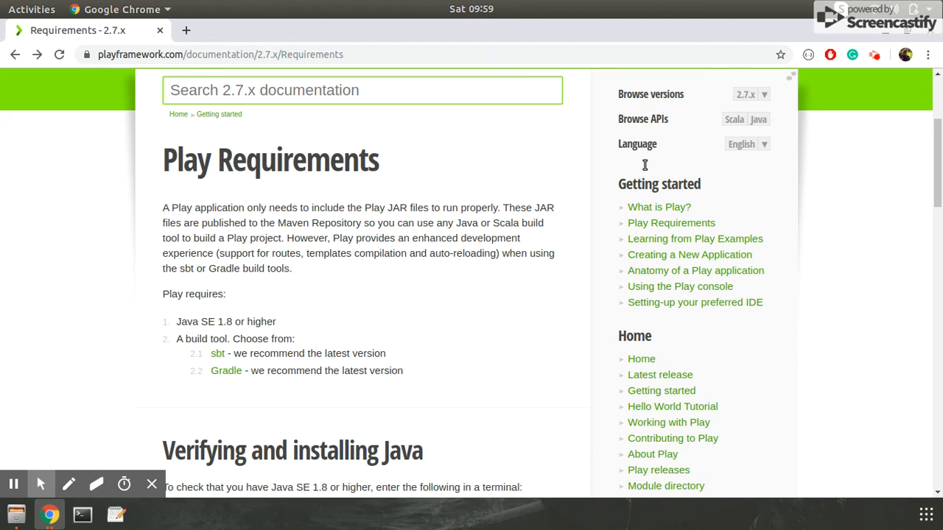